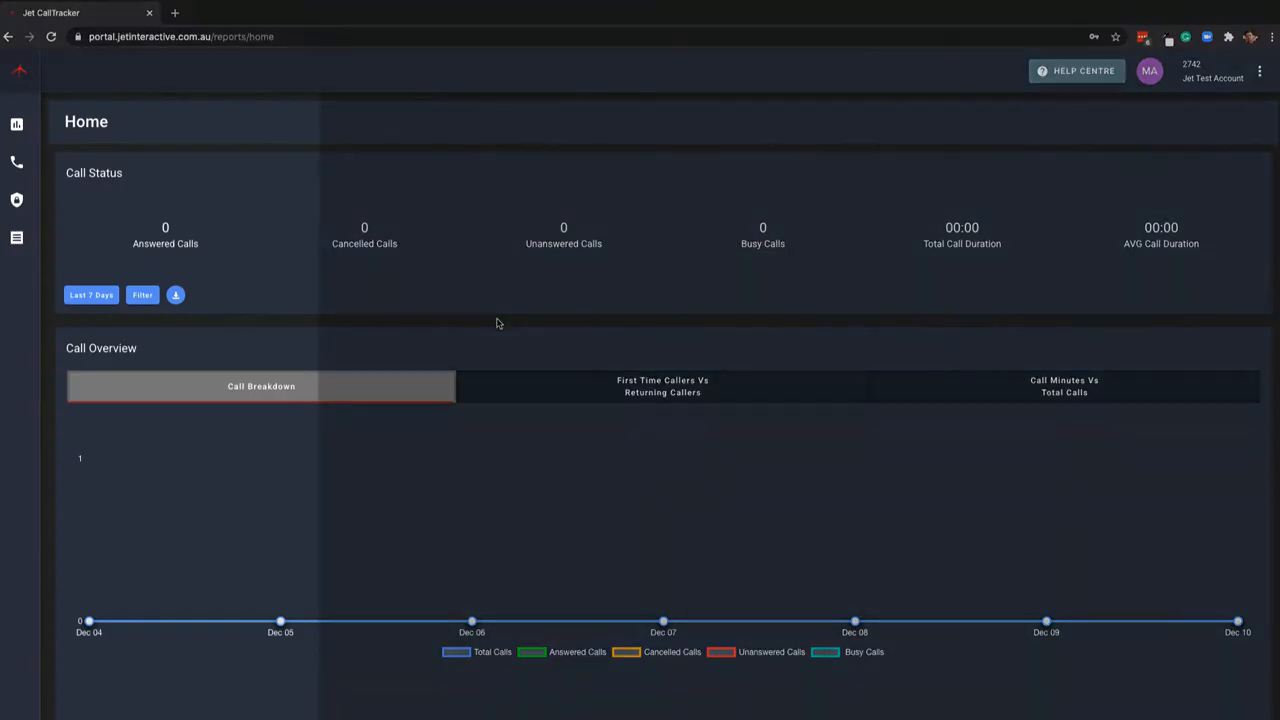
Reach the Callflows list through the side menu's Telephony section.
{"action": "left_click", "coordinate": [16, 160]}
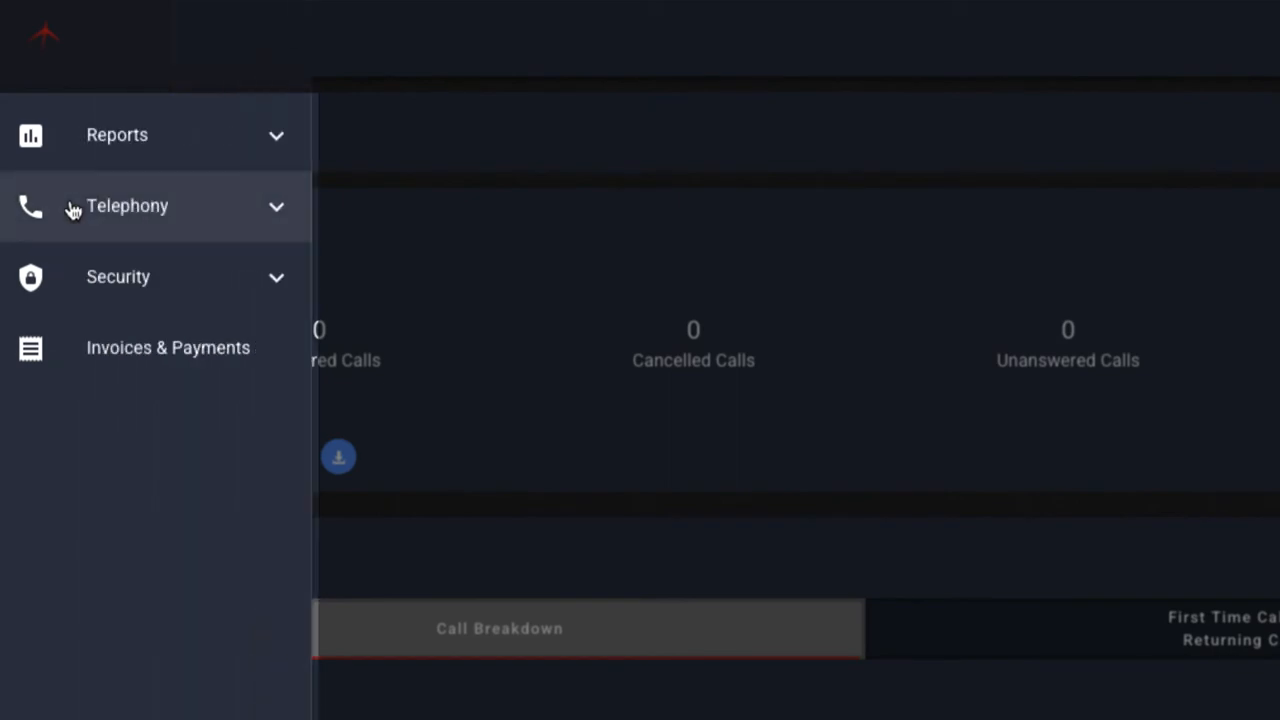
{"action": "left_click", "coordinate": [128, 206]}
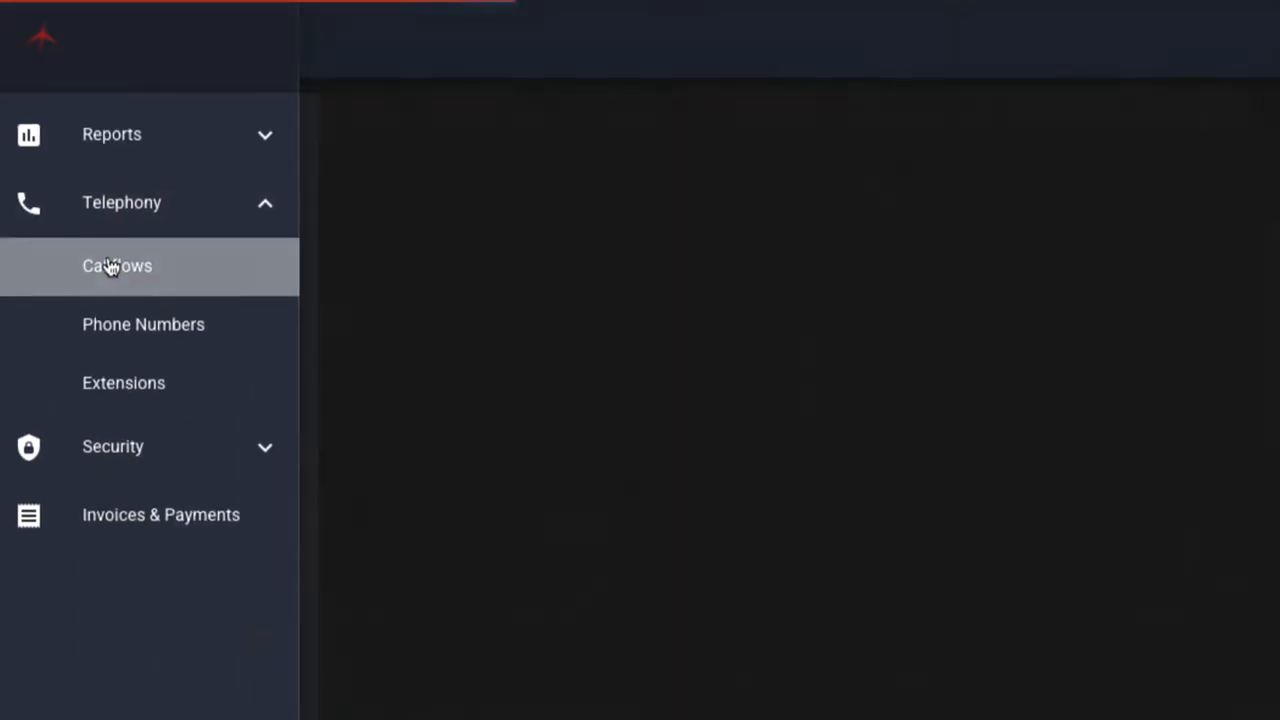
{"action": "left_click", "coordinate": [116, 266]}
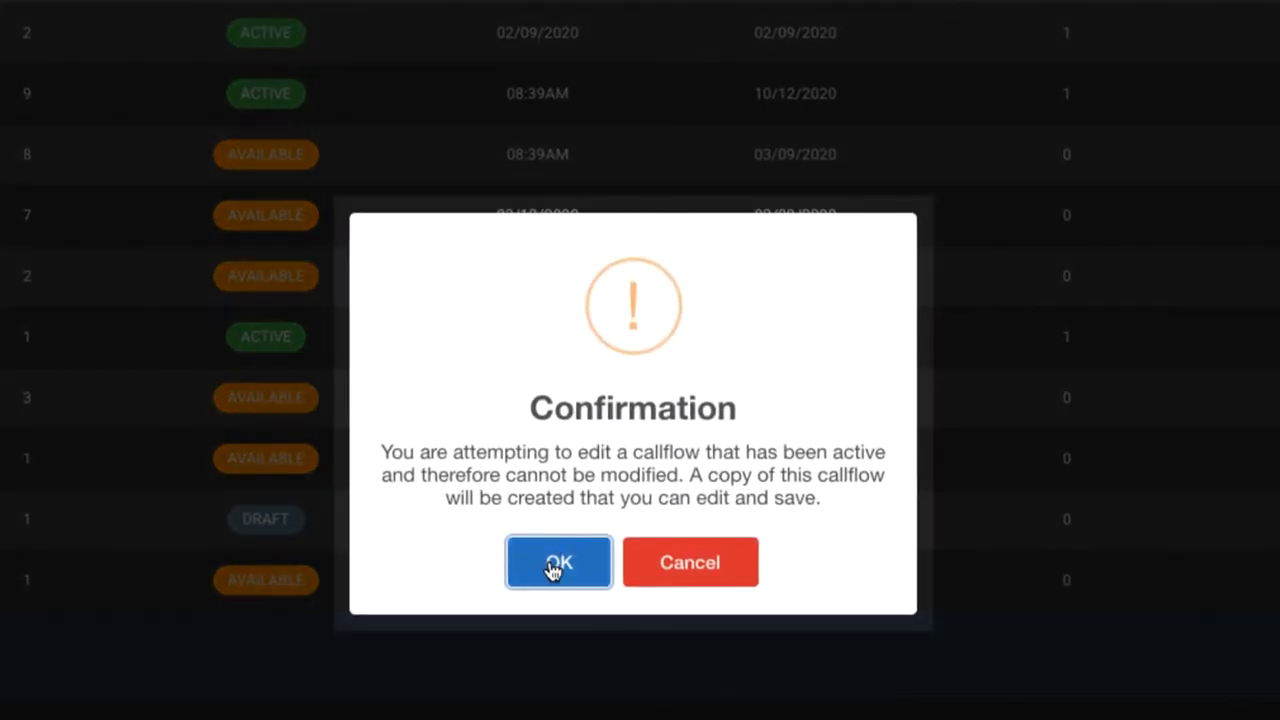
Accept the editable copy and insert a Time Routing widget between Start and Dial.
{"action": "left_click", "coordinate": [558, 562]}
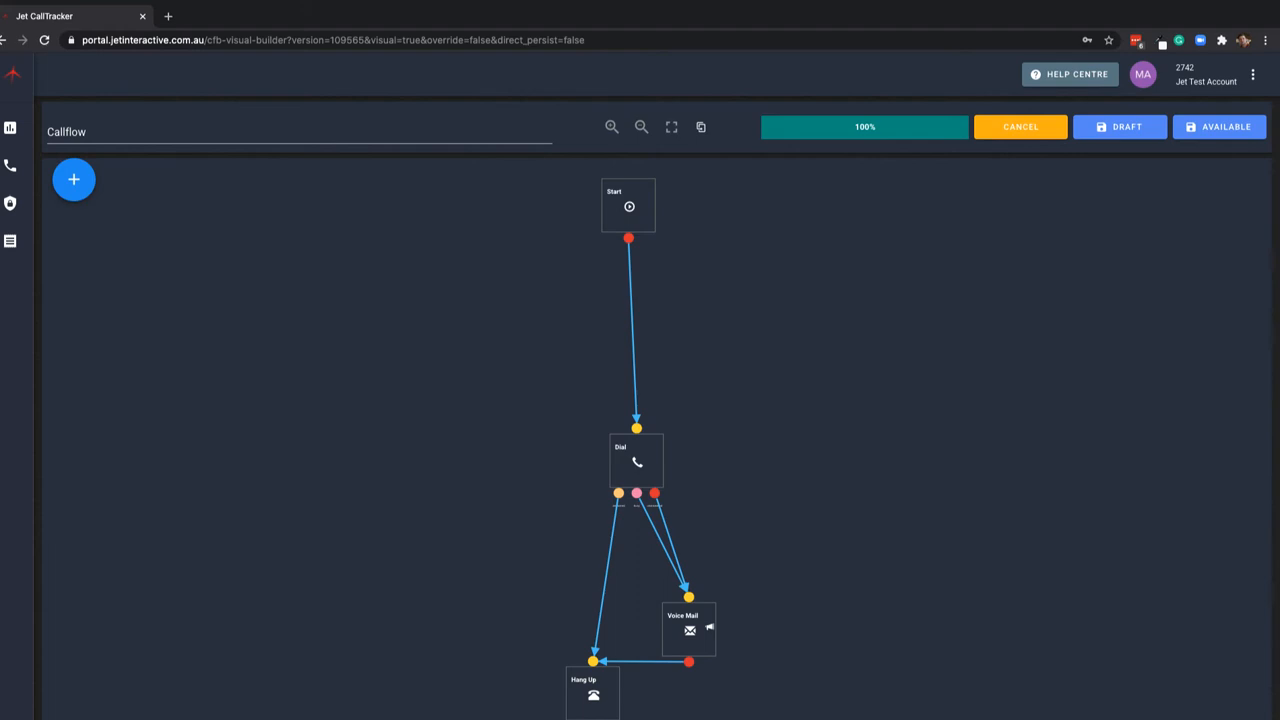
{"action": "mouse_move", "coordinate": [632, 310]}
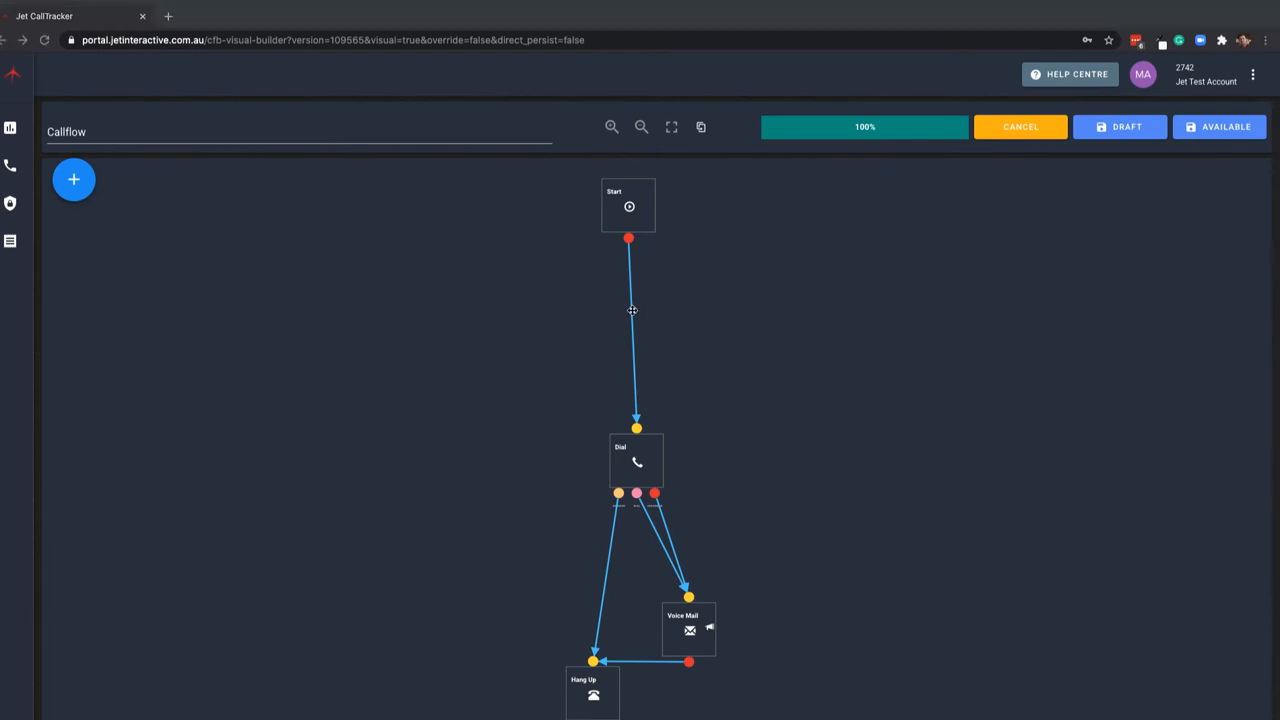
{"action": "left_click", "coordinate": [72, 180]}
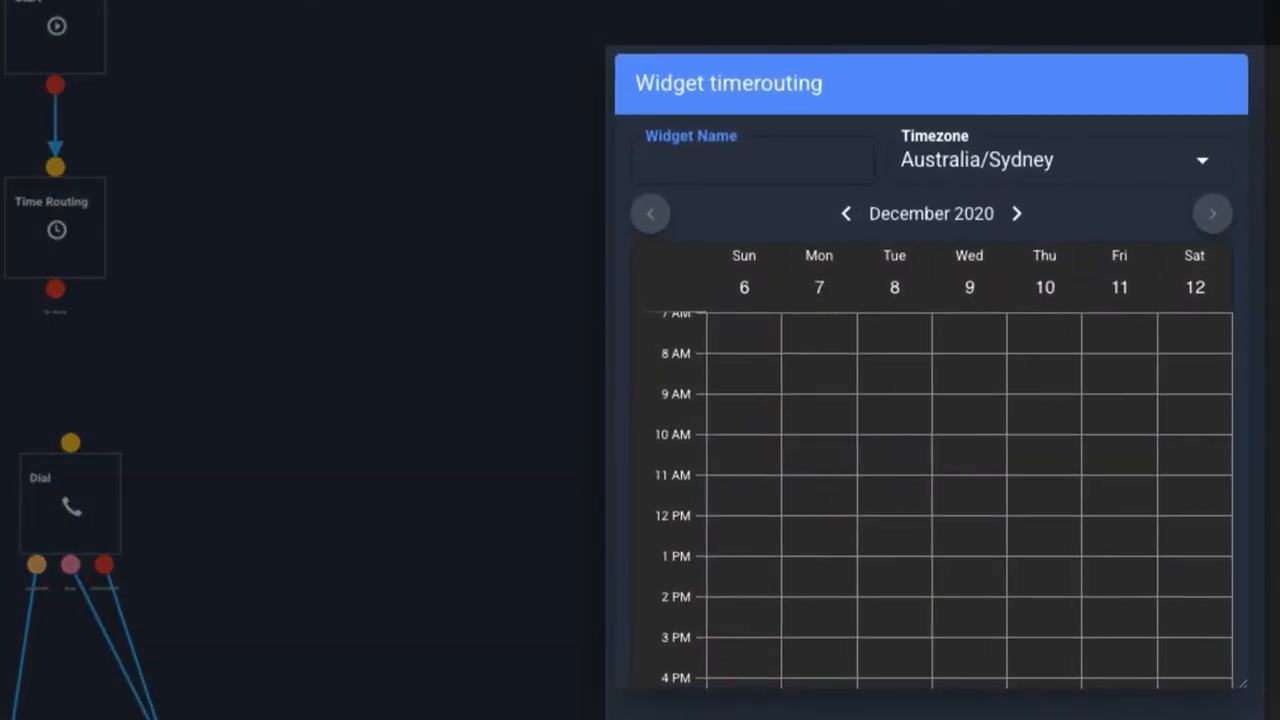
{"action": "type", "text": "Time Routing"}
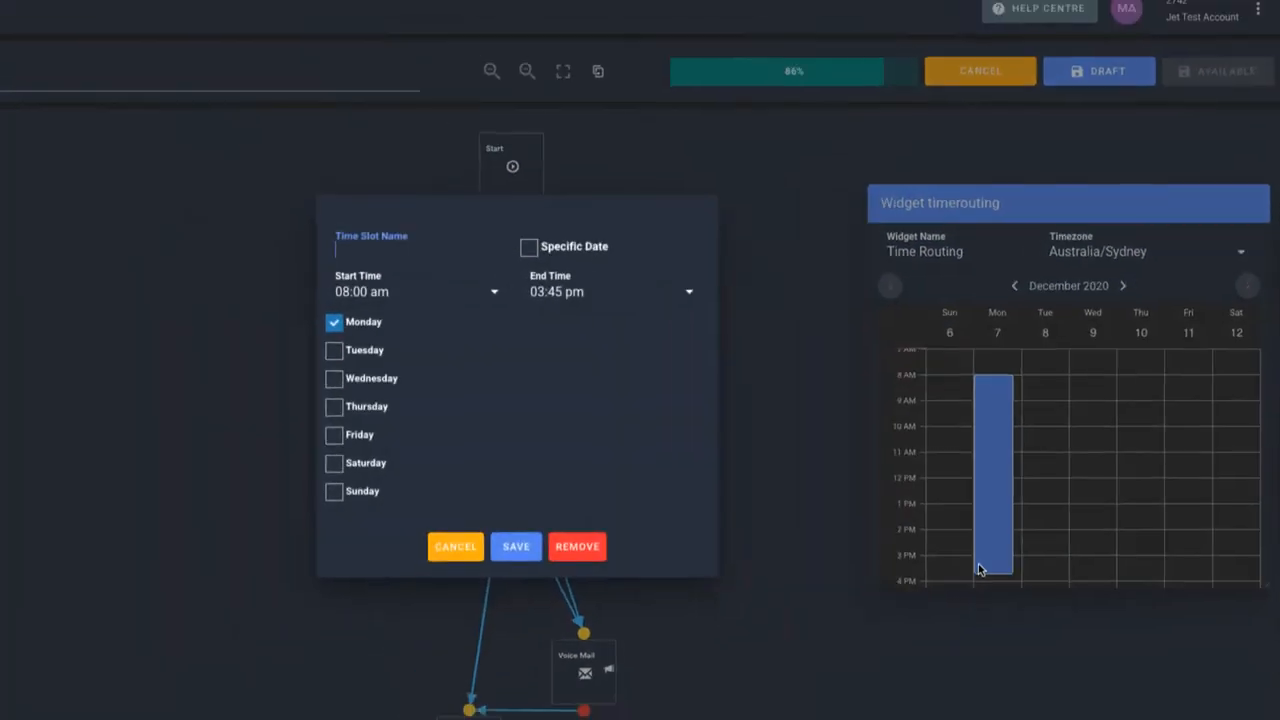
Name the slot Business Hours and extend it to Tuesday through Friday.
{"action": "type", "text": "Business Hours"}
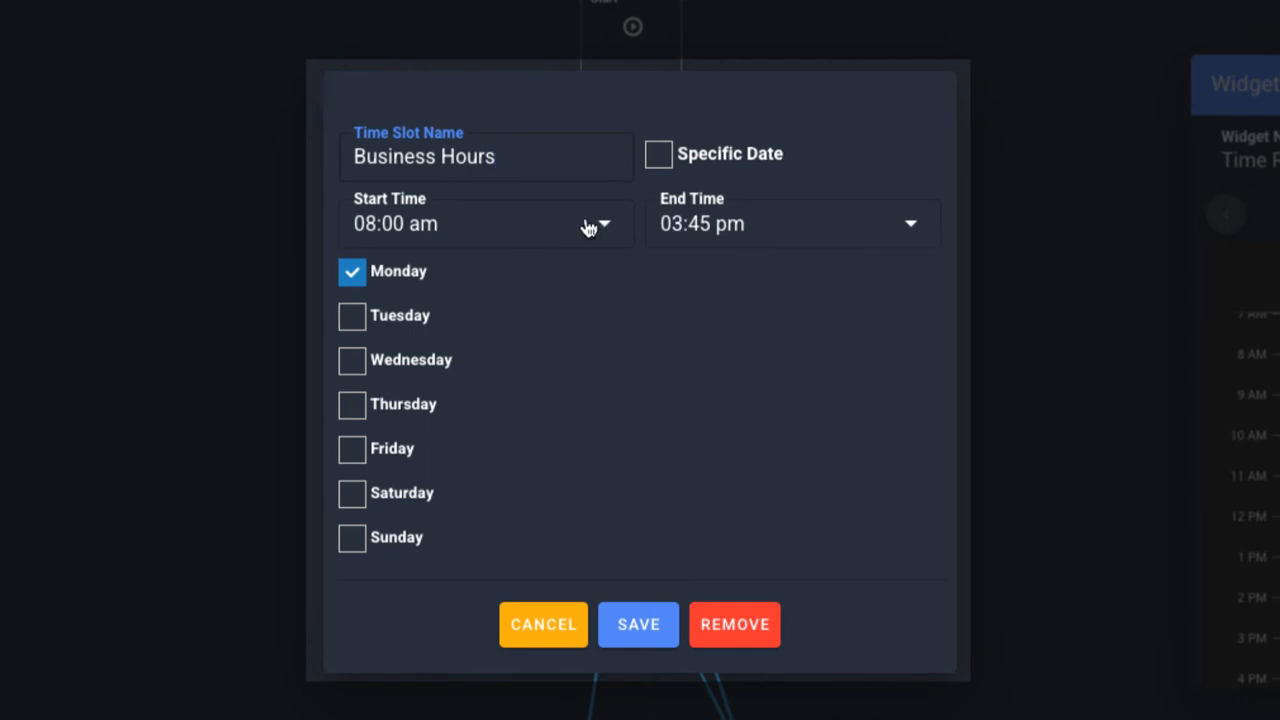
{"action": "left_click", "coordinate": [352, 316]}
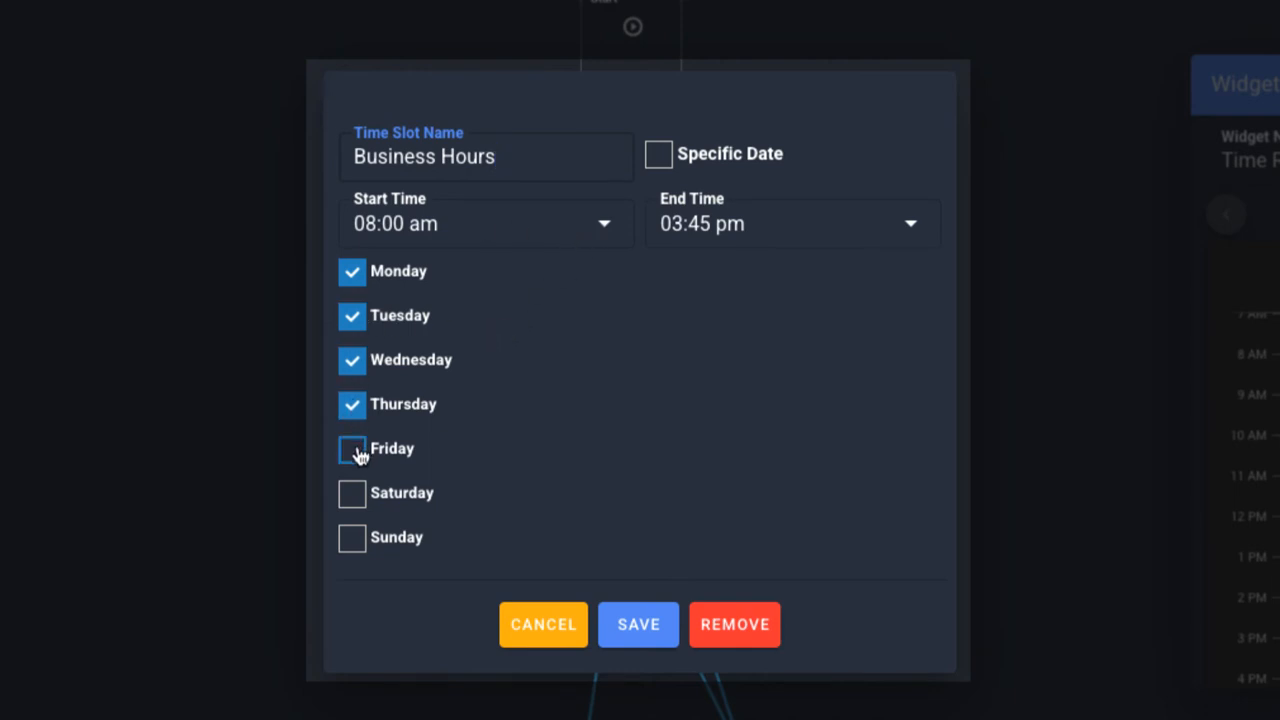
{"action": "left_click", "coordinate": [352, 448]}
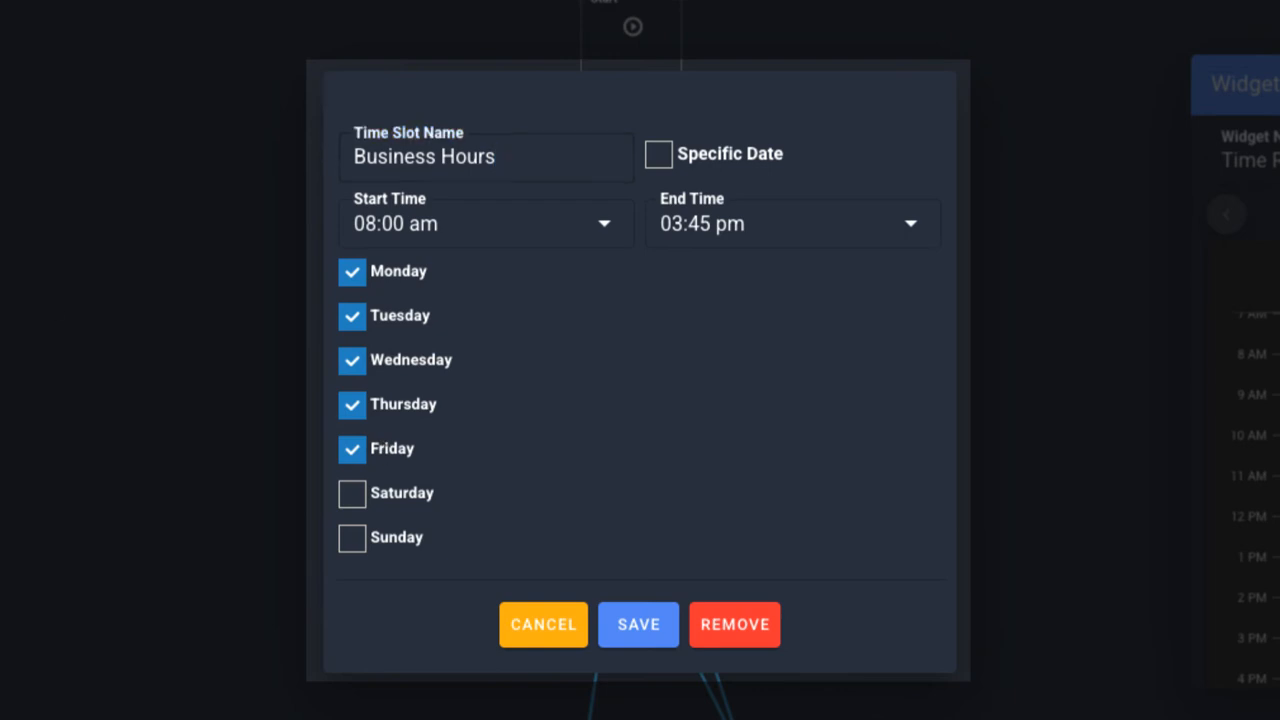
{"action": "mouse_move", "coordinate": [584, 428]}
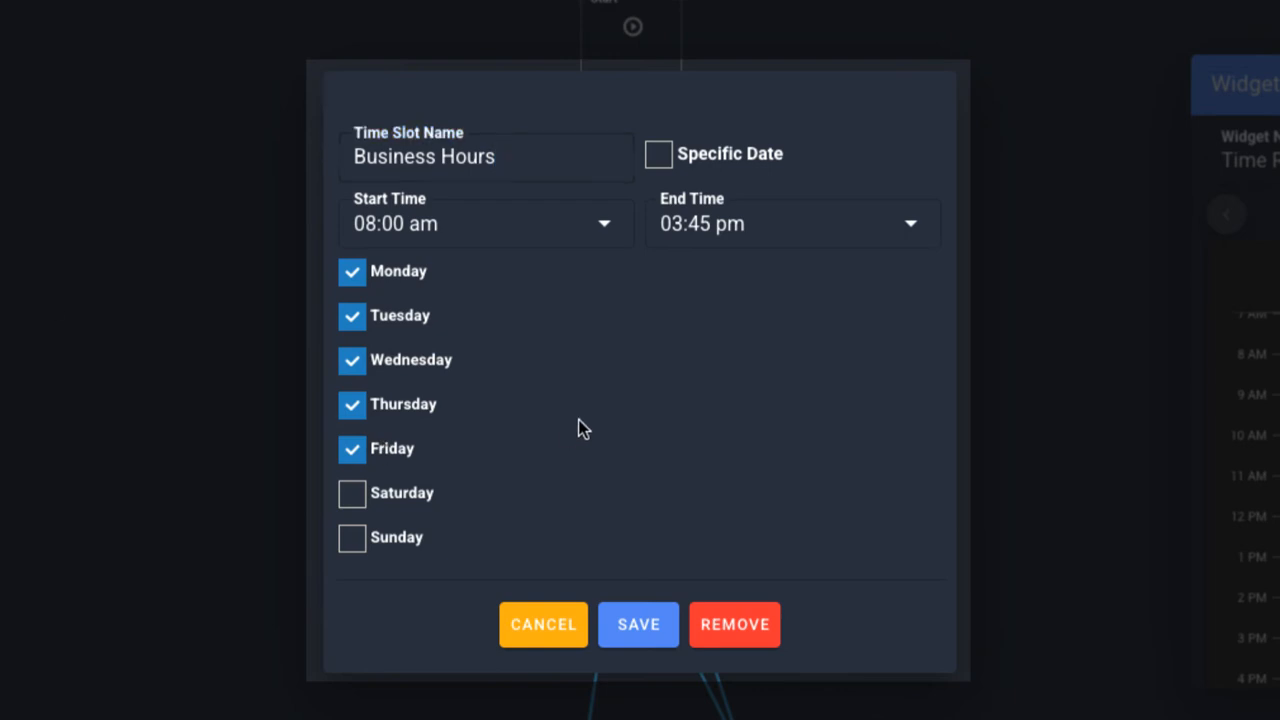
{"action": "left_click", "coordinate": [486, 156]}
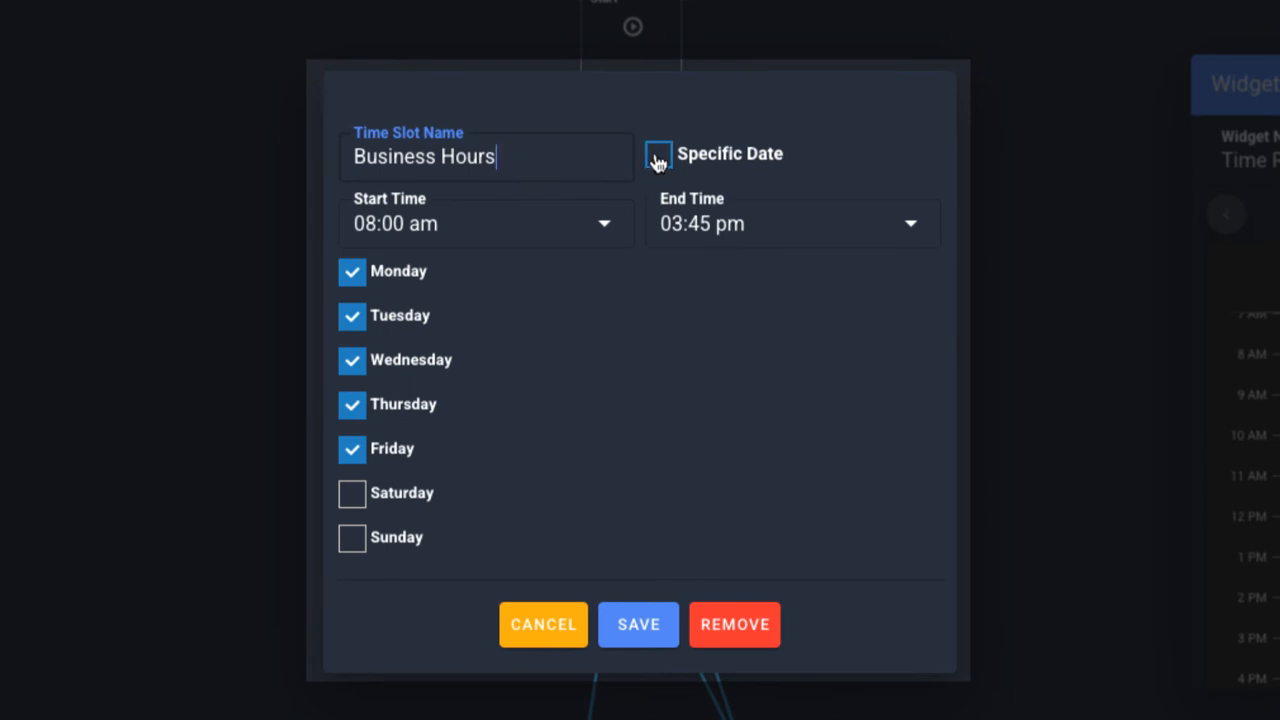
Switch Business Hours to specific dates and choose its end date.
{"action": "left_click", "coordinate": [656, 154]}
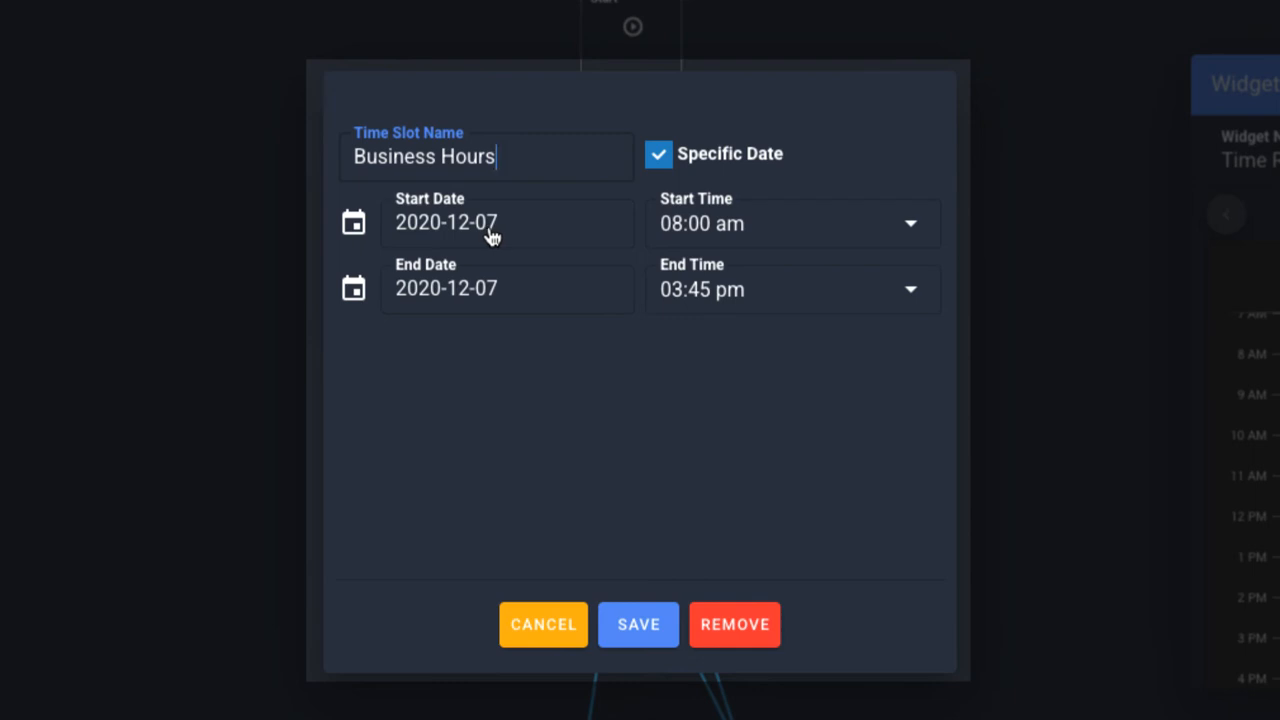
{"action": "mouse_move", "coordinate": [484, 284]}
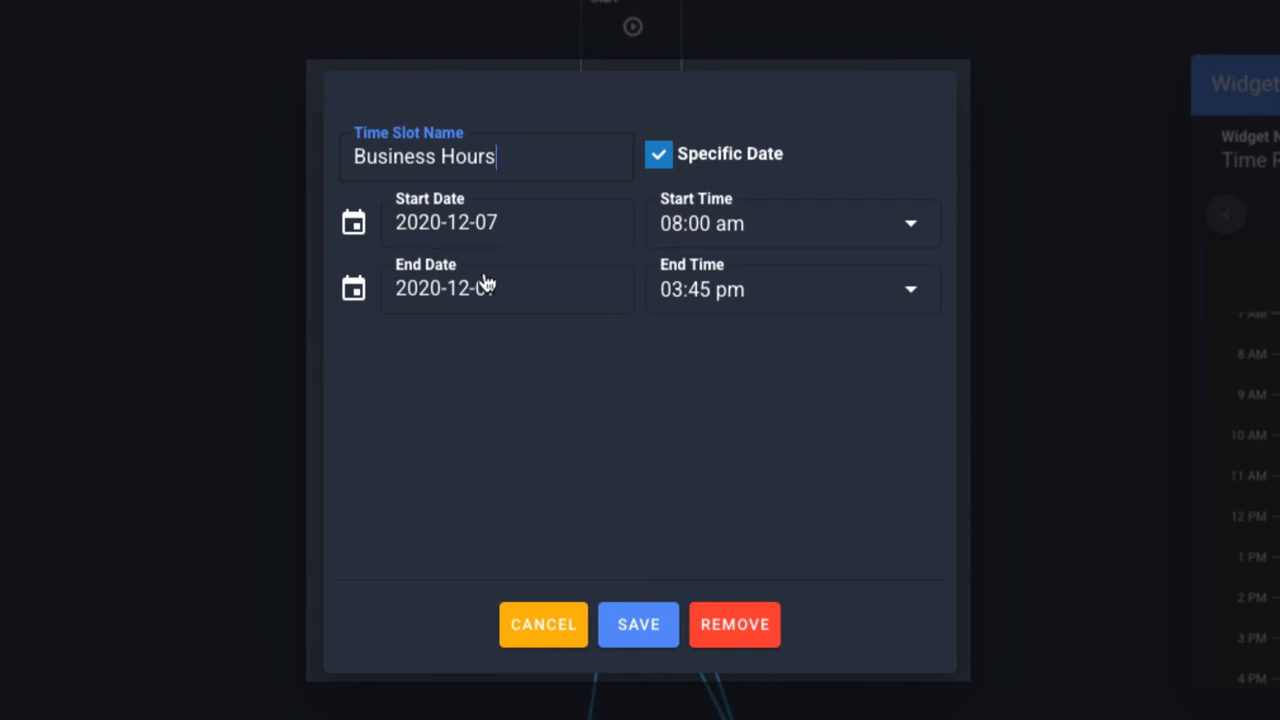
{"action": "left_click", "coordinate": [504, 222]}
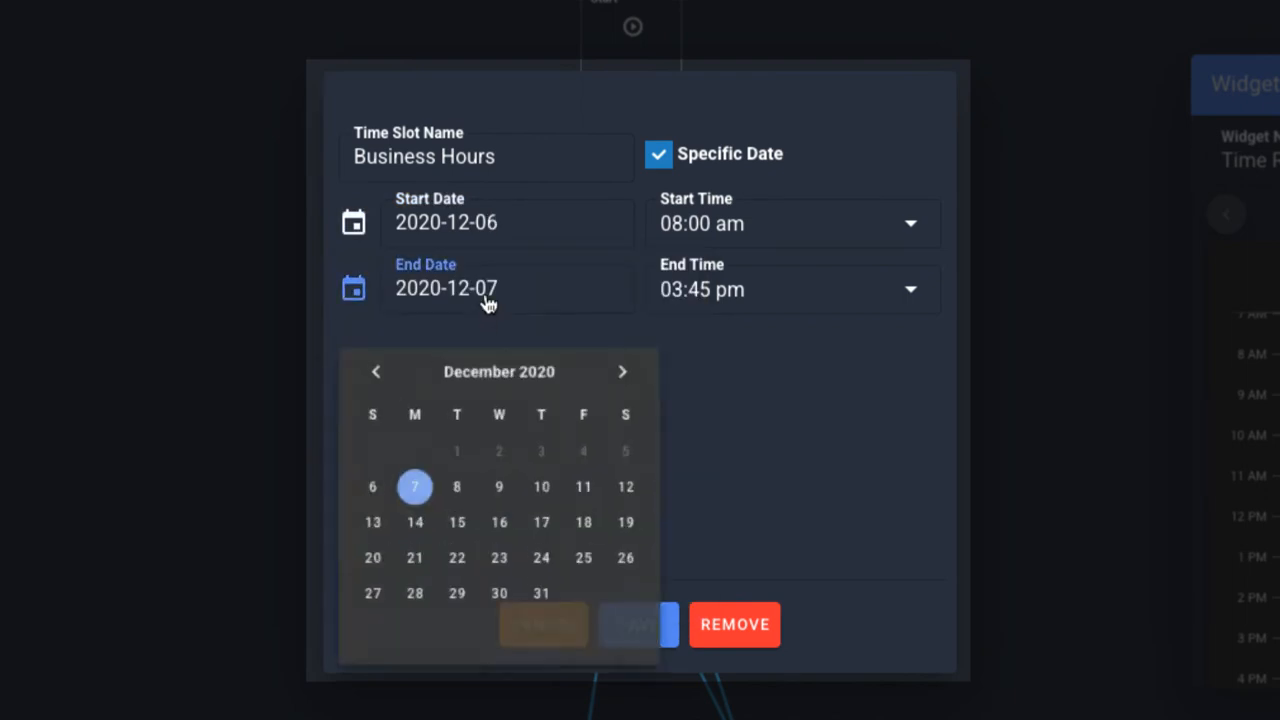
{"action": "left_click", "coordinate": [540, 486]}
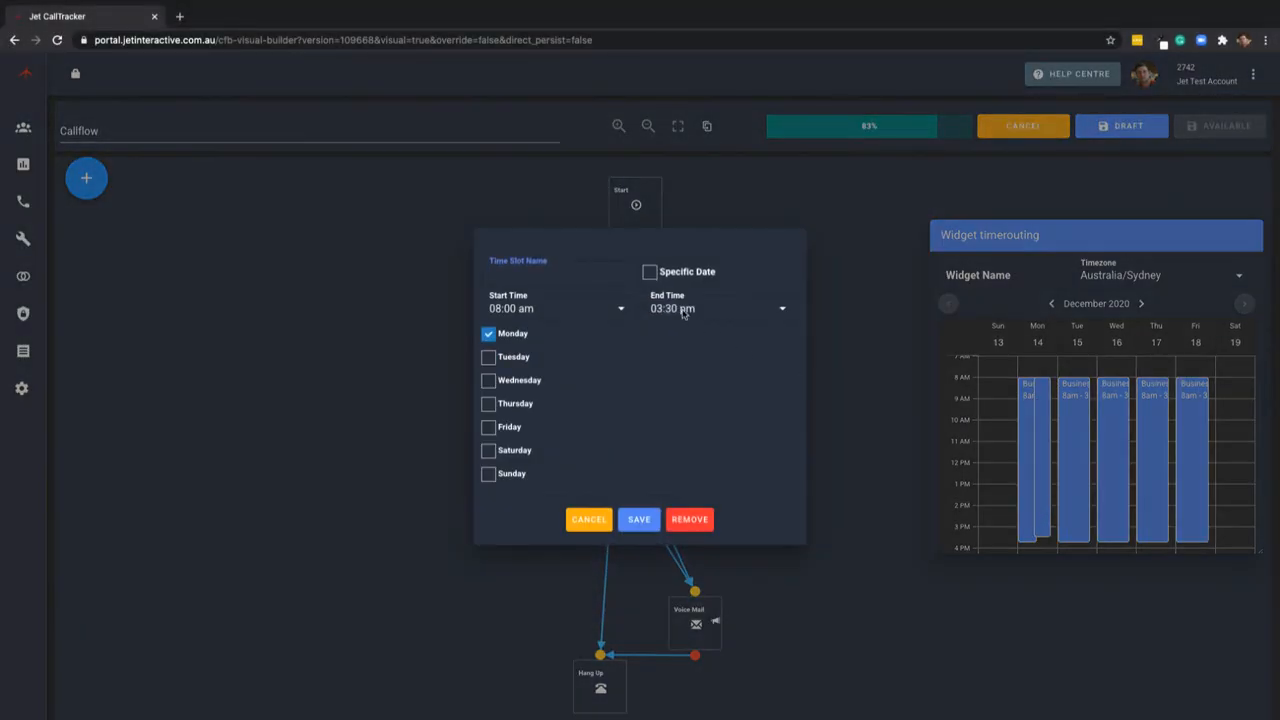
Save an Extended Hours slot on specific dates ending December 24, running until 11:00 pm.
{"action": "left_click", "coordinate": [652, 272]}
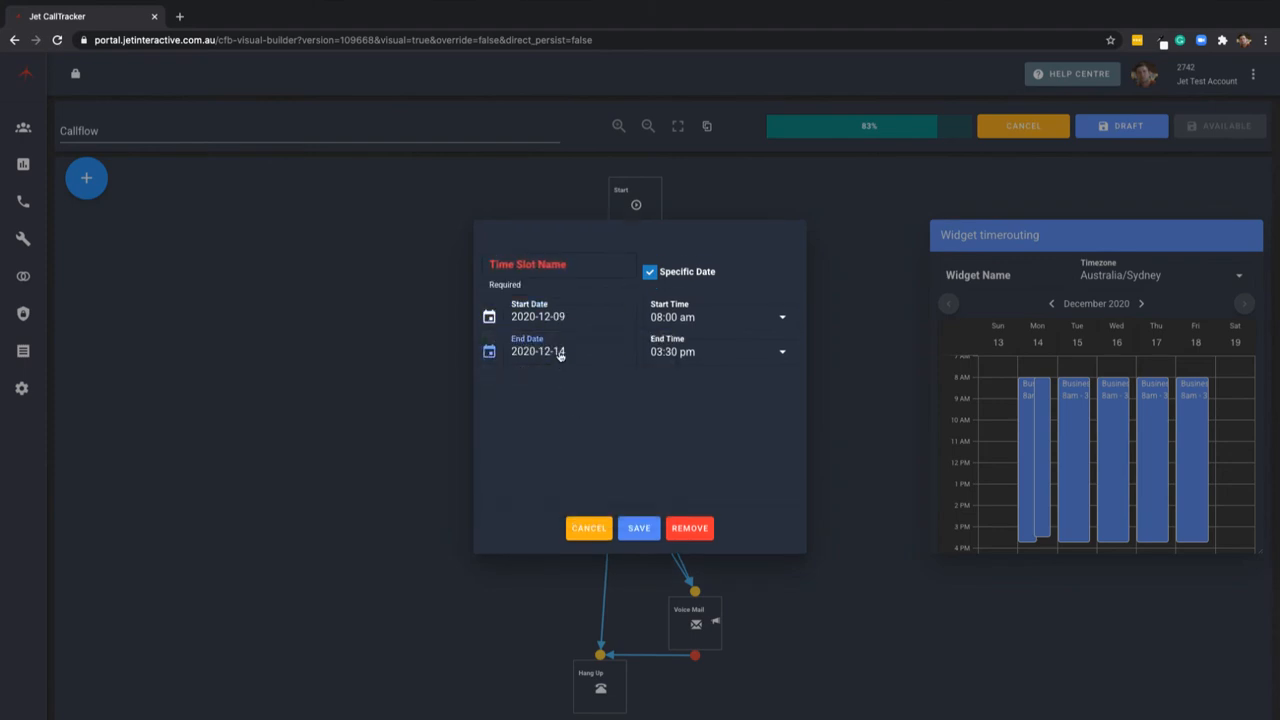
{"action": "left_click", "coordinate": [538, 352]}
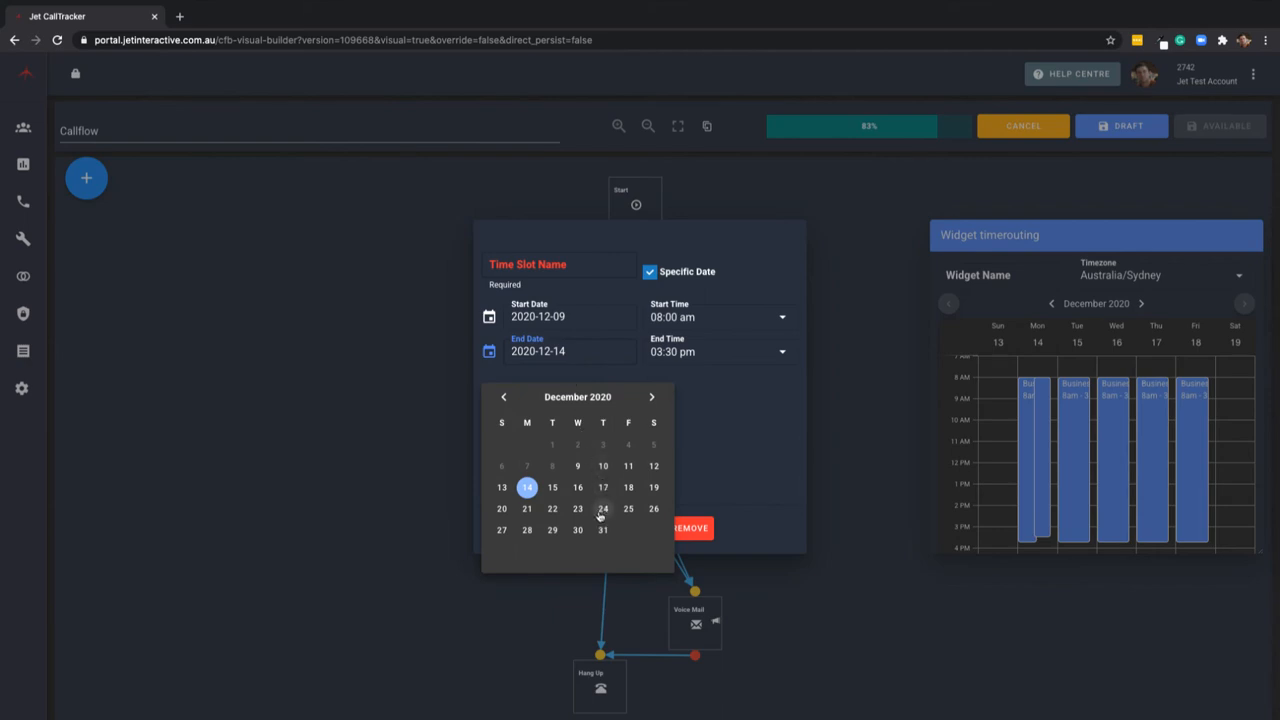
{"action": "left_click", "coordinate": [602, 508]}
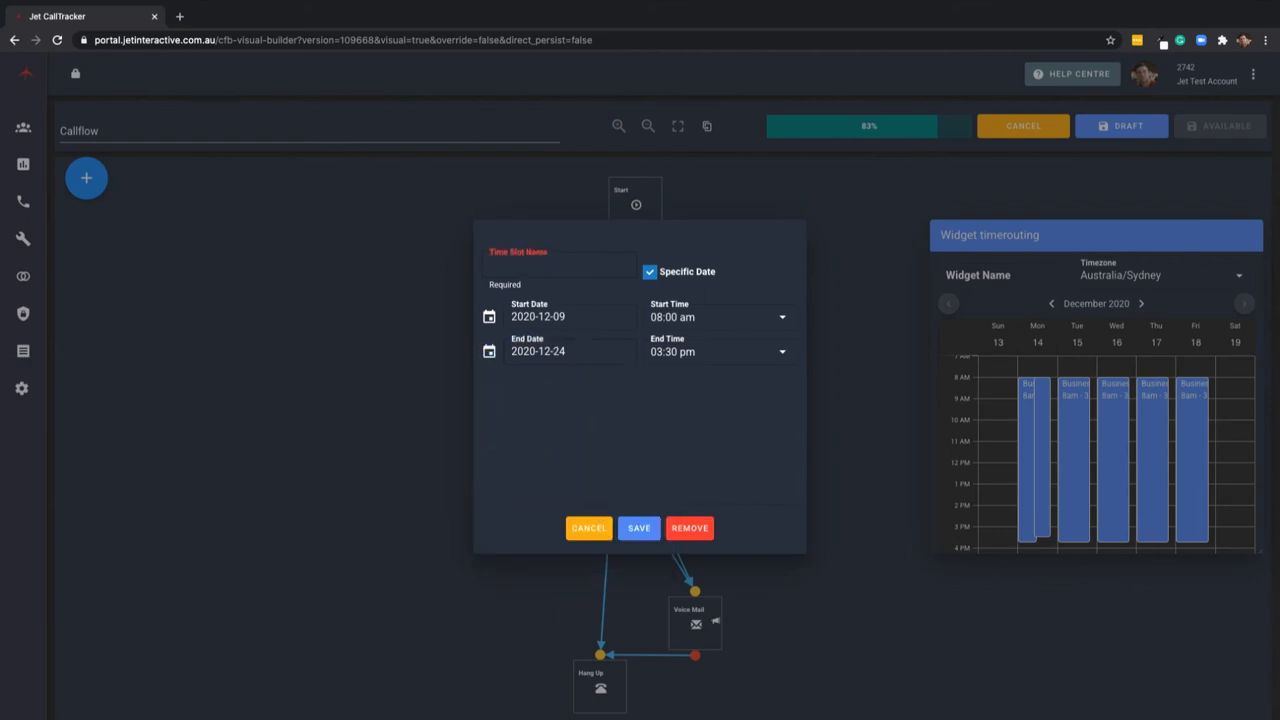
{"action": "type", "text": "Extended Hours"}
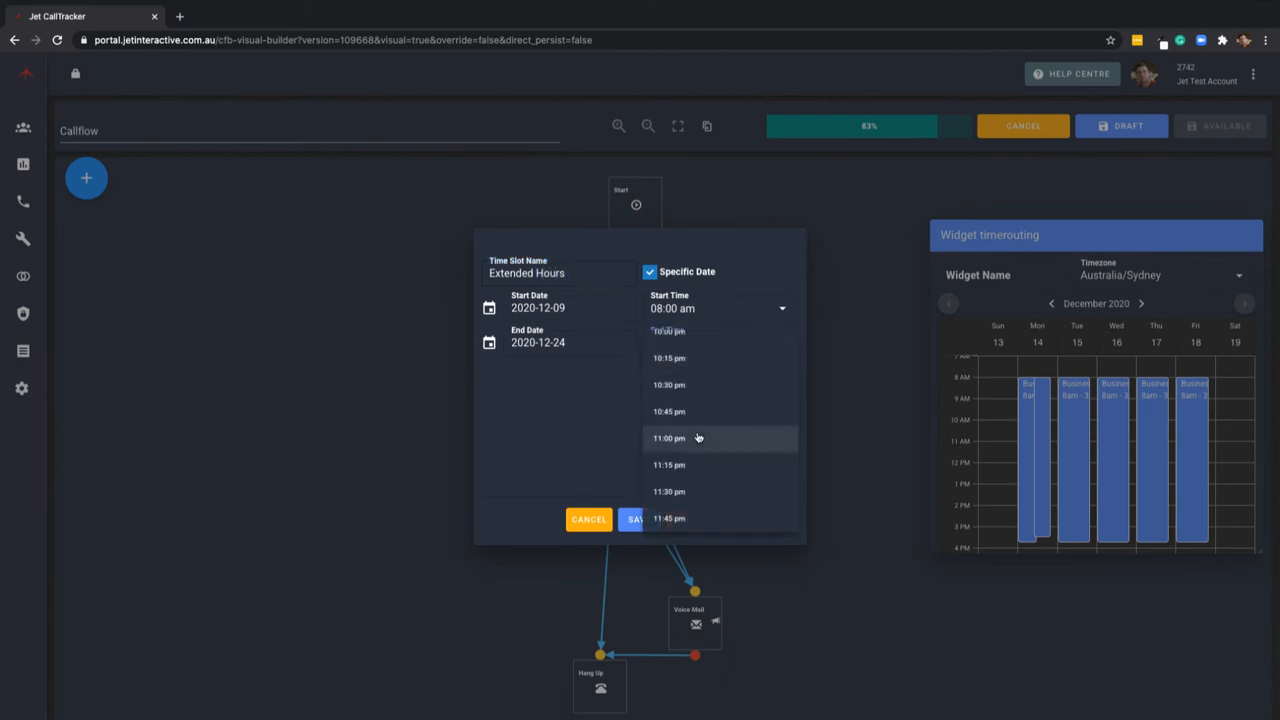
{"action": "left_click", "coordinate": [672, 438]}
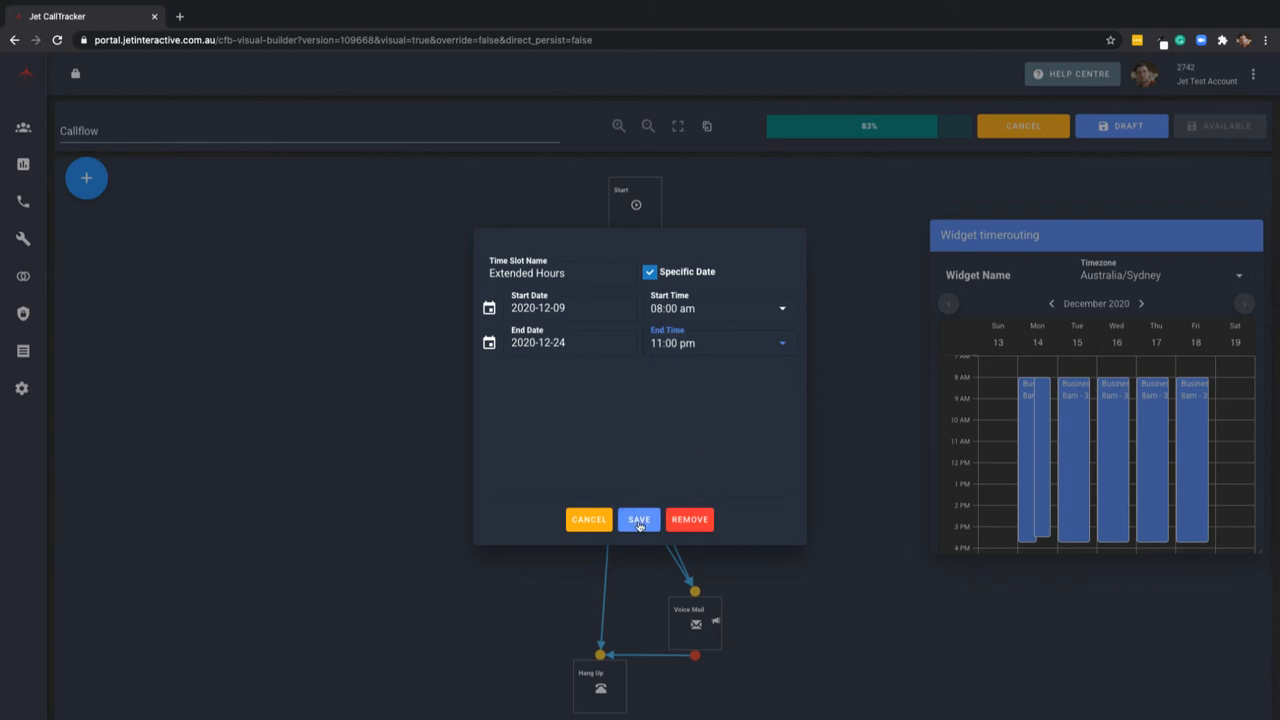
{"action": "left_click", "coordinate": [638, 520]}
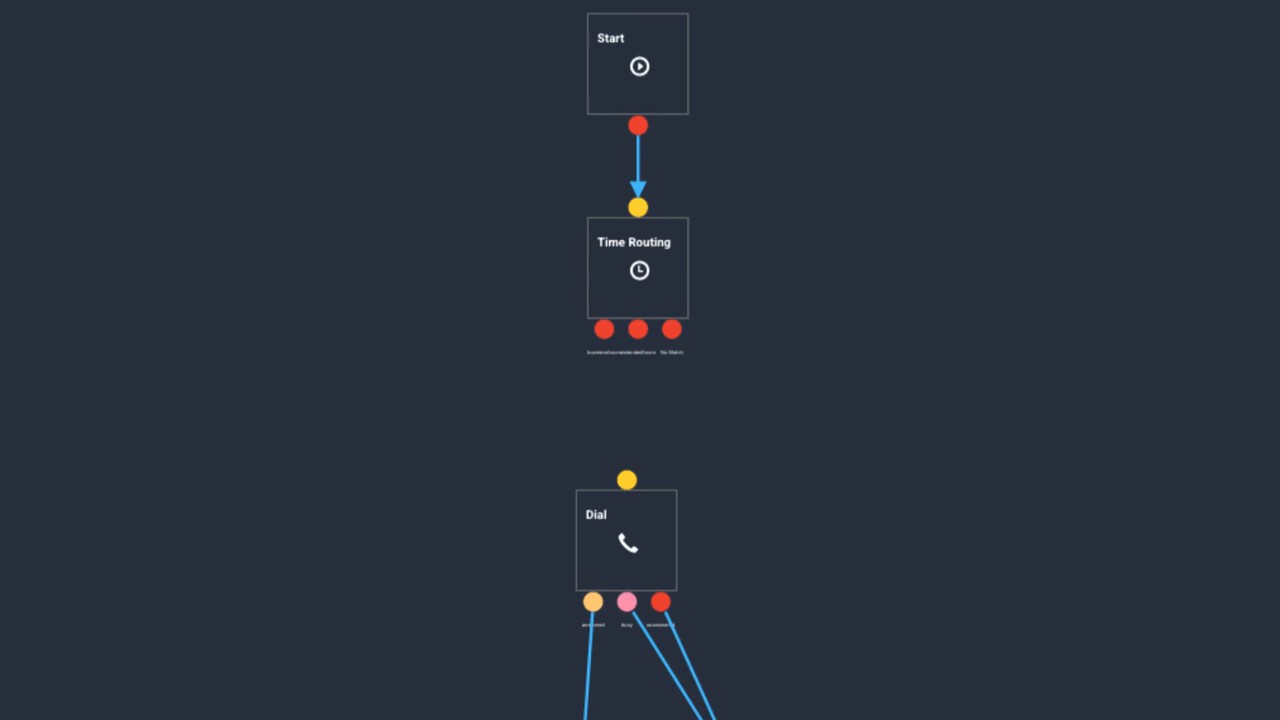
{"action": "mouse_move", "coordinate": [120, 388]}
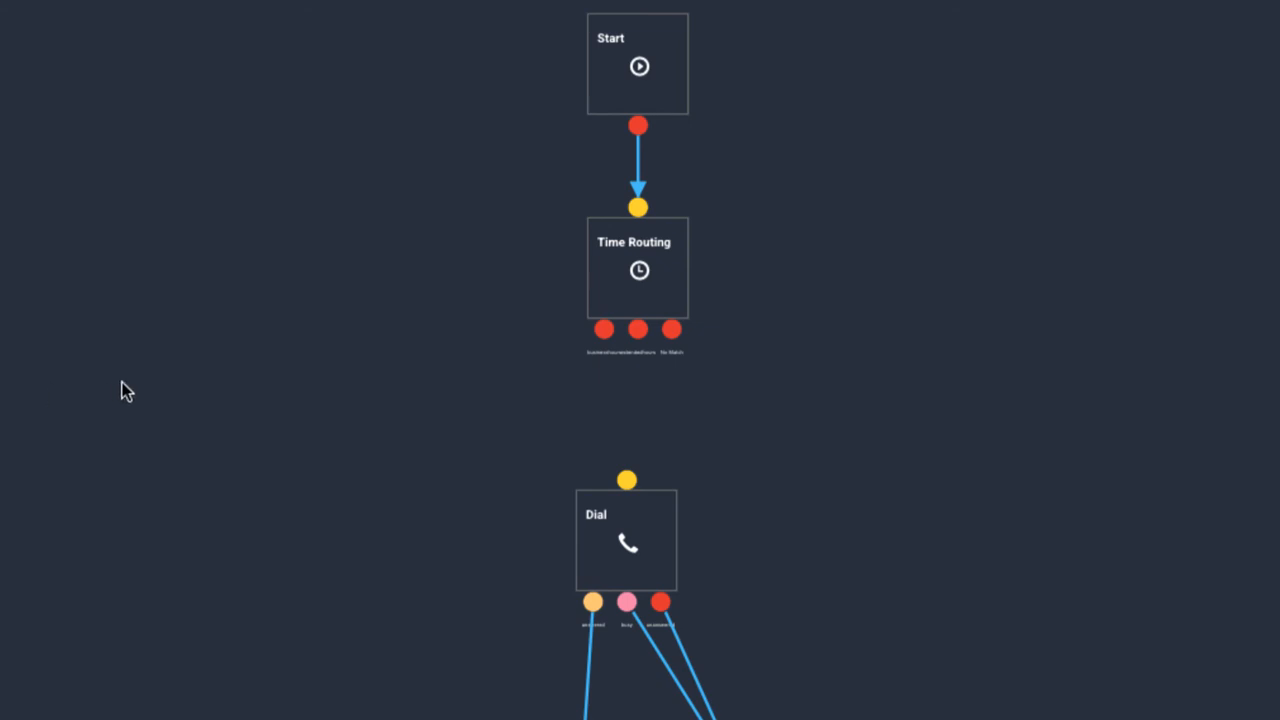
{"action": "mouse_move", "coordinate": [118, 384]}
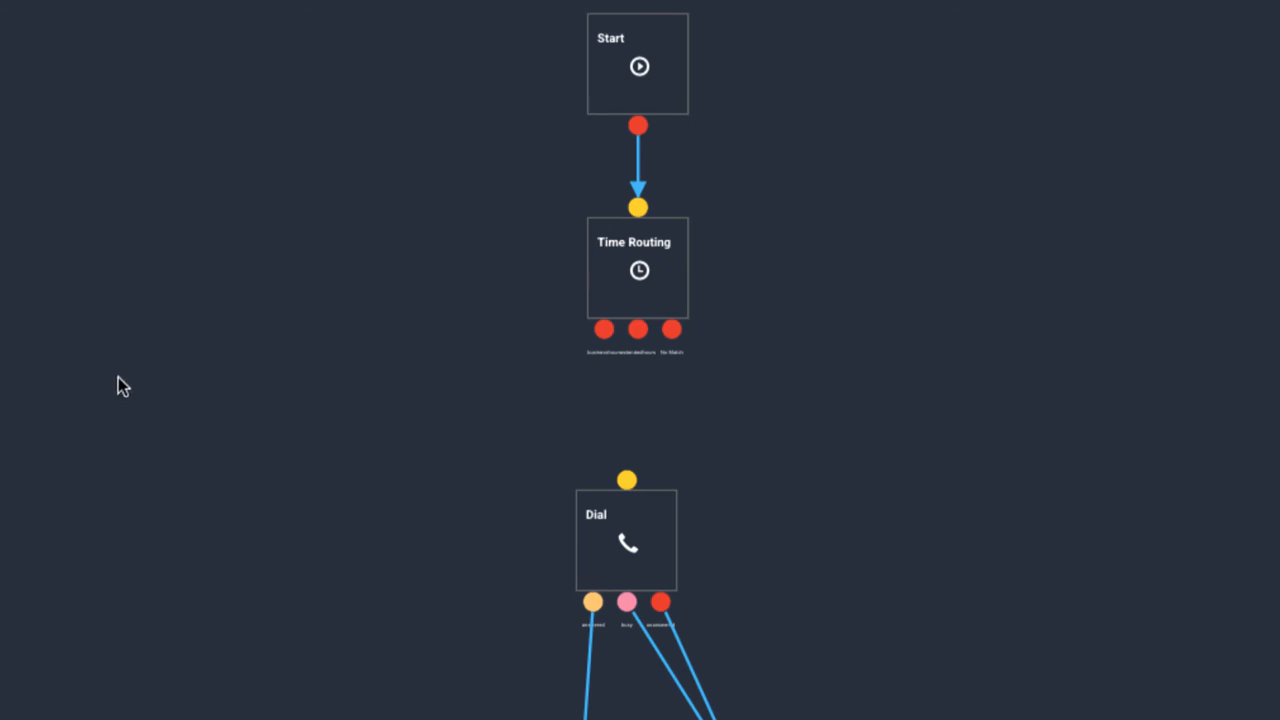
{"action": "mouse_move", "coordinate": [128, 386]}
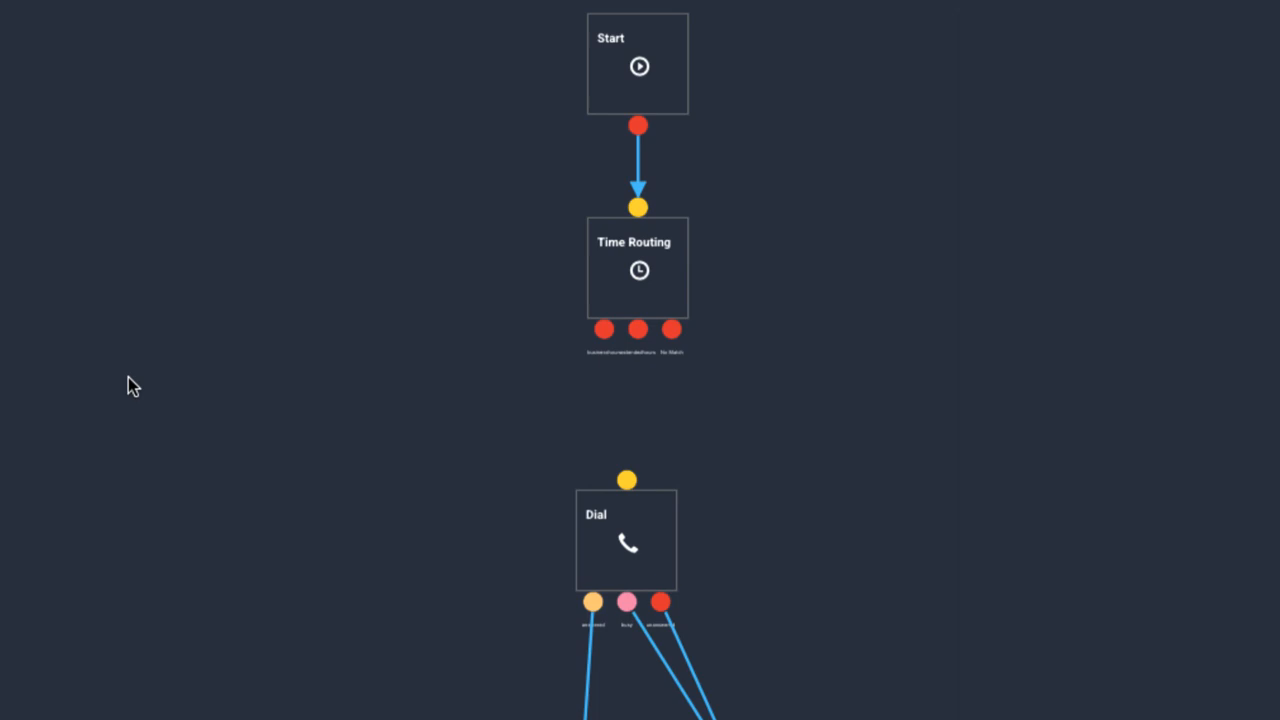
{"action": "mouse_move", "coordinate": [608, 348]}
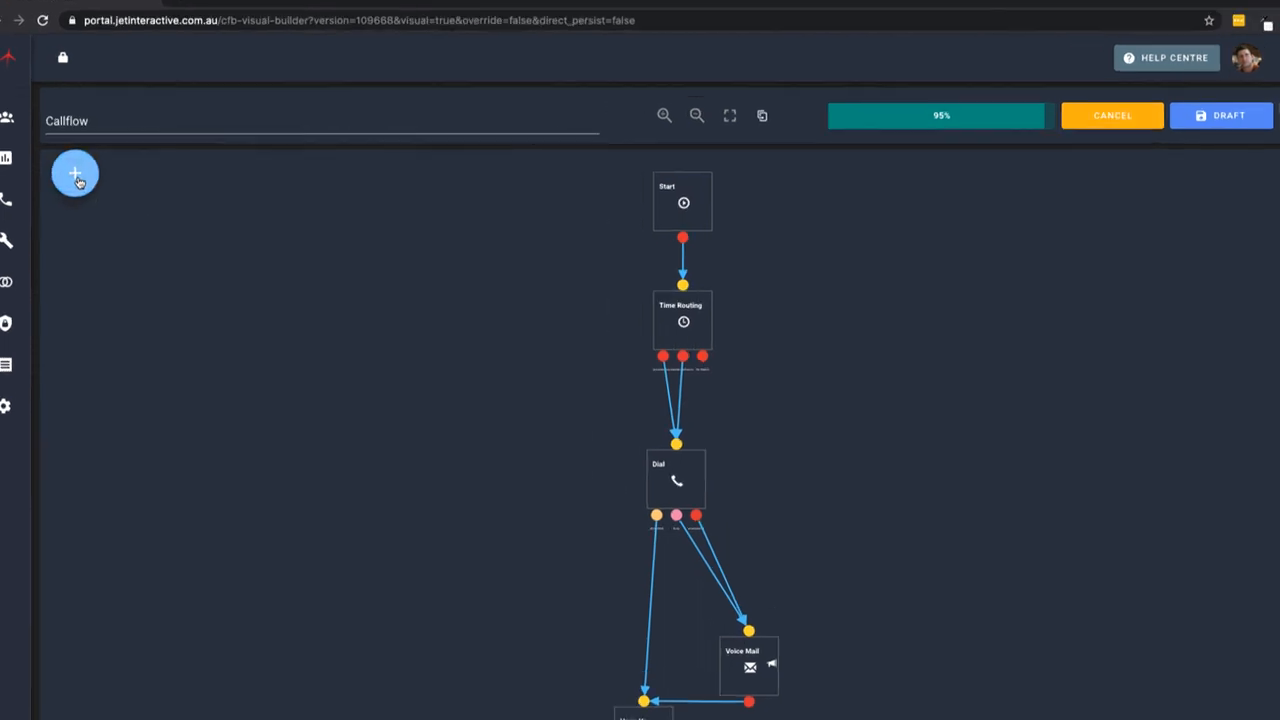
Add a Voice Mail widget for the Time Routing catch-all output.
{"action": "left_click", "coordinate": [74, 172]}
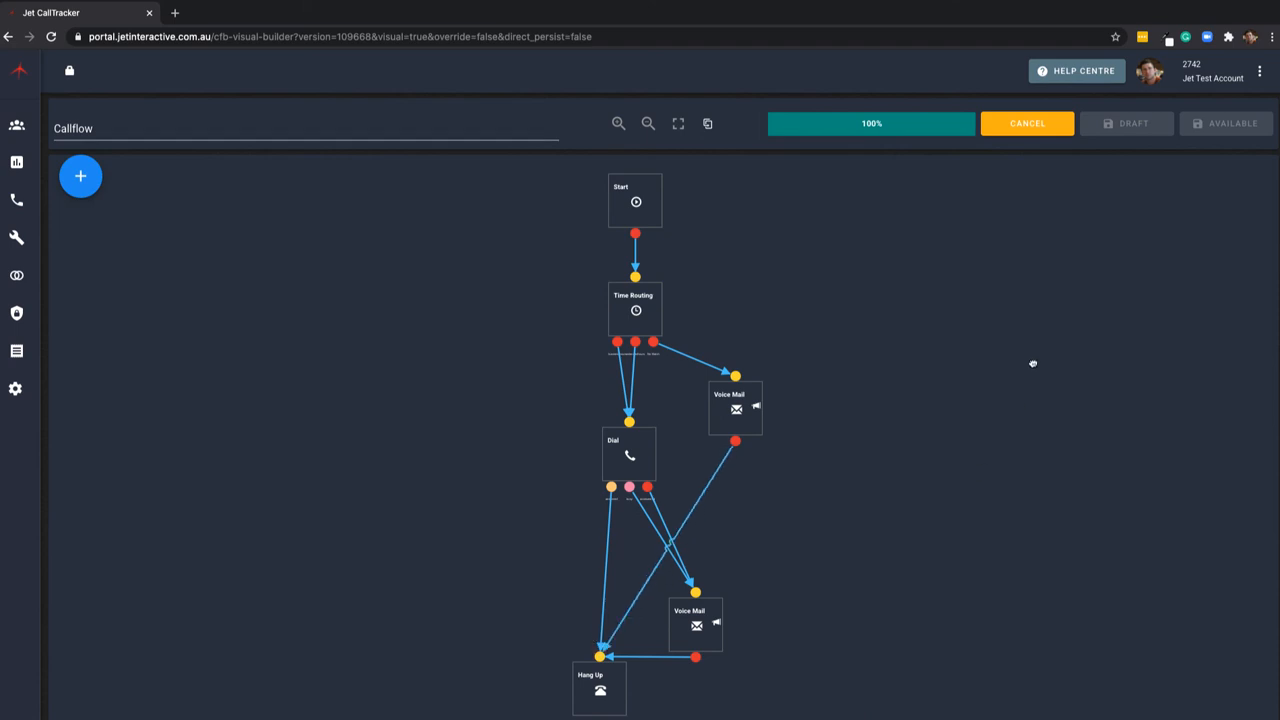
{"action": "mouse_move", "coordinate": [1048, 328]}
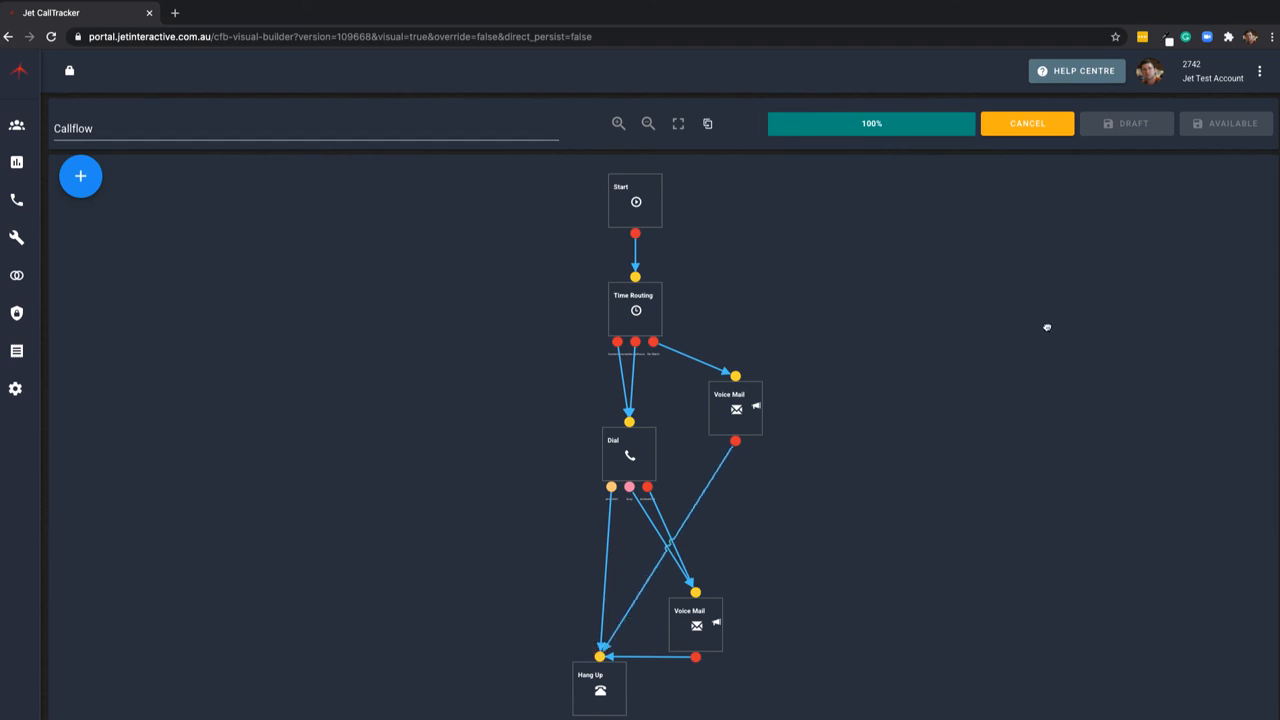
{"action": "mouse_move", "coordinate": [1052, 316]}
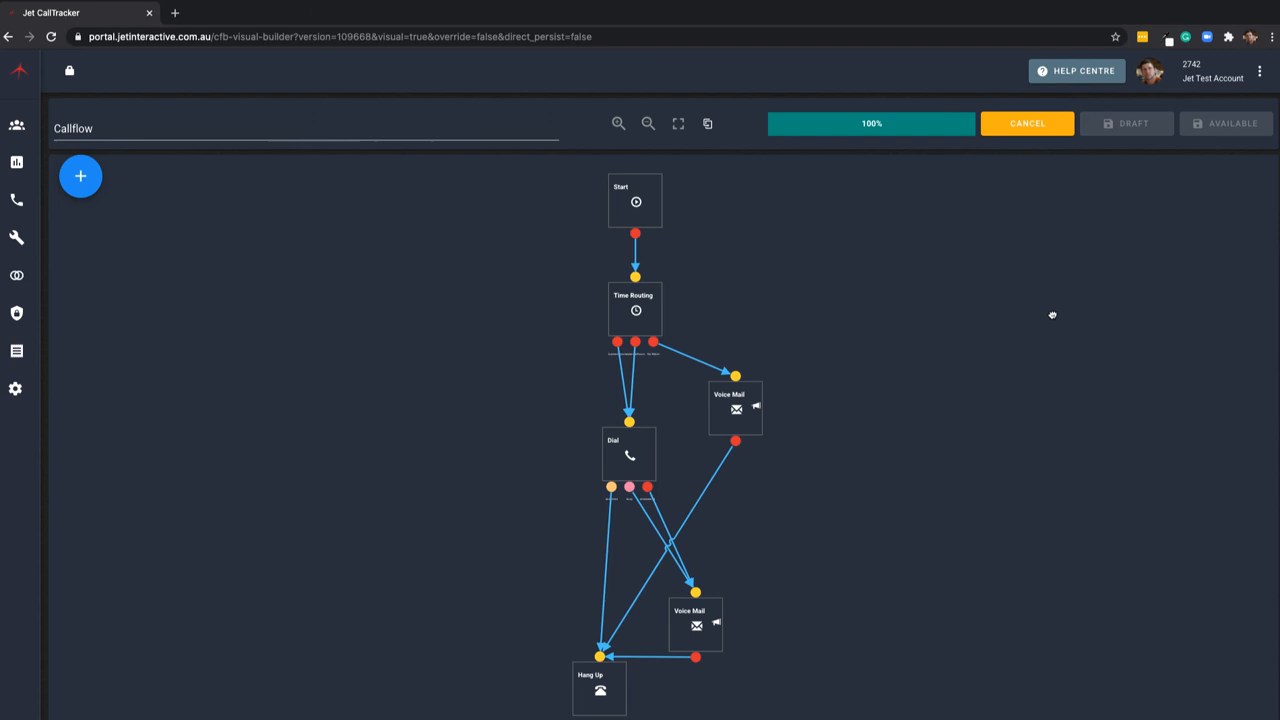